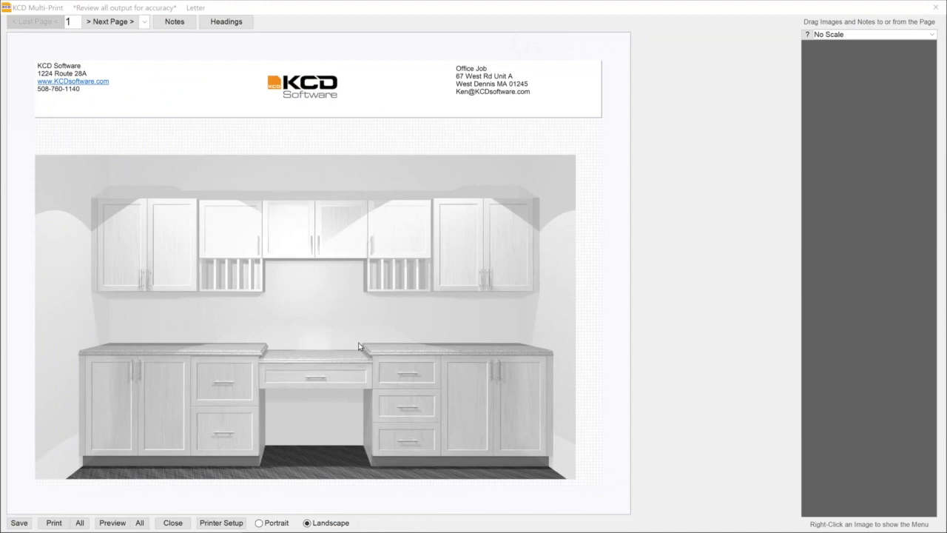
mouse_move(435, 364)
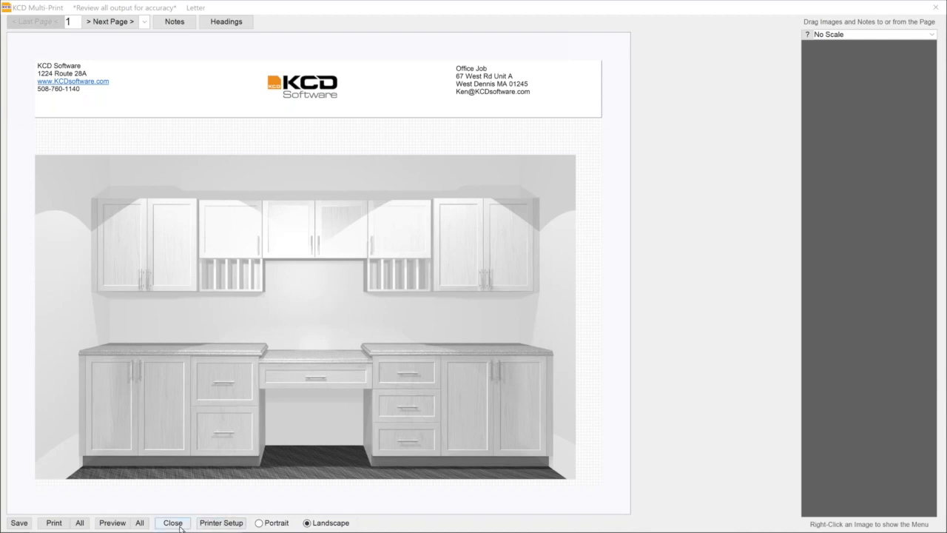
Close the KCD Multi-Print preview to return to the Wall 1 elevation
click(172, 523)
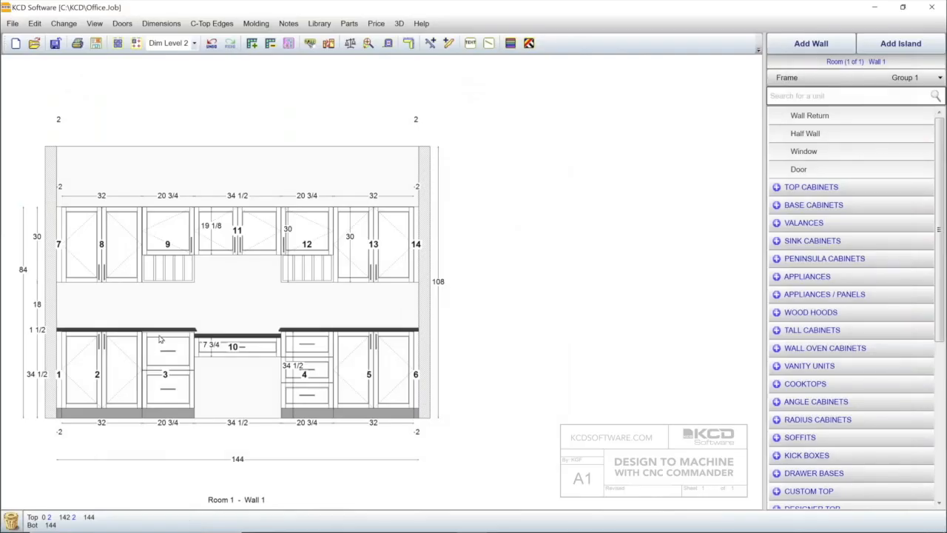
mouse_move(502, 307)
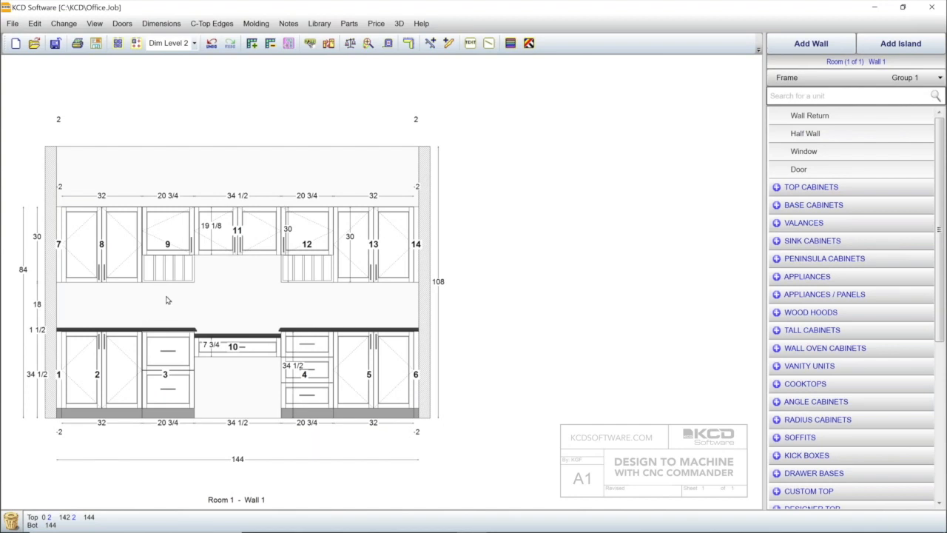
mouse_move(455, 271)
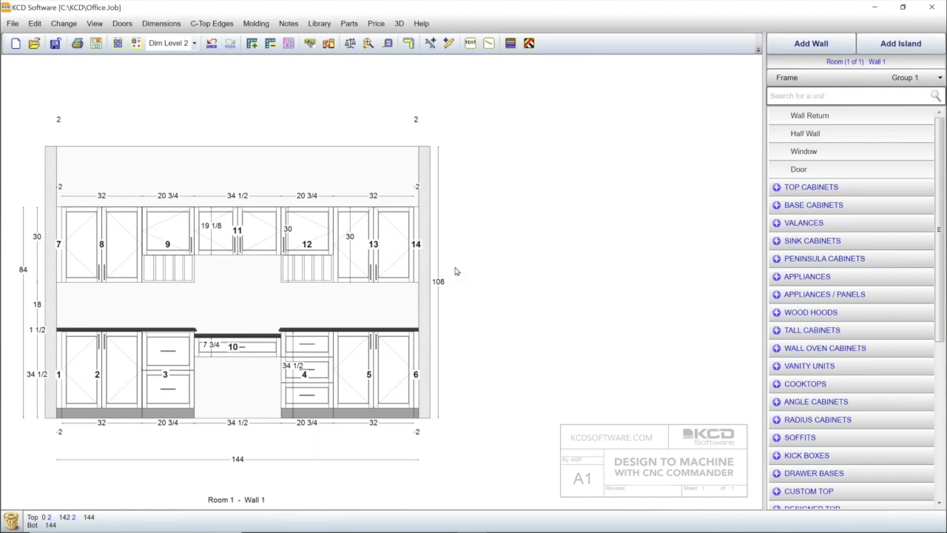
mouse_move(358, 35)
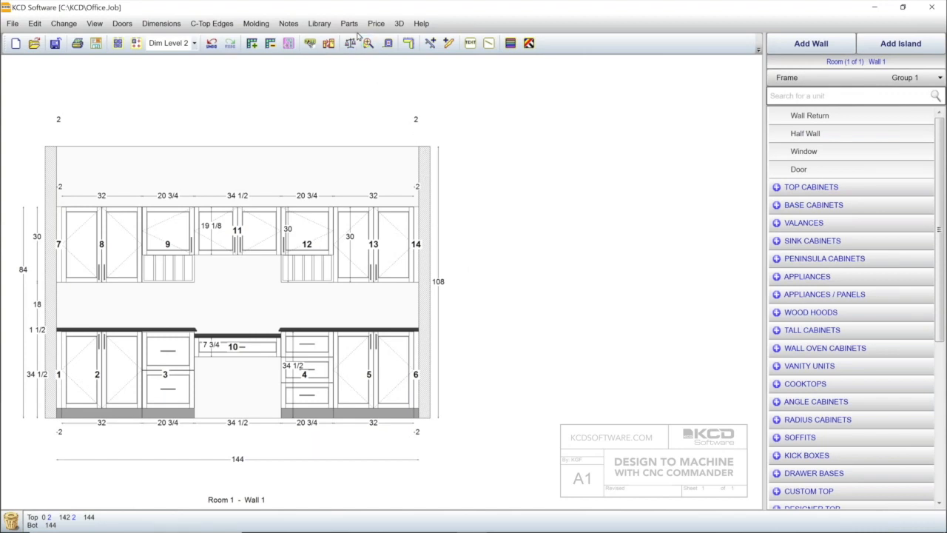
Select the !! KCD Euro cut-list method and open its A-Setup construction file
click(348, 23)
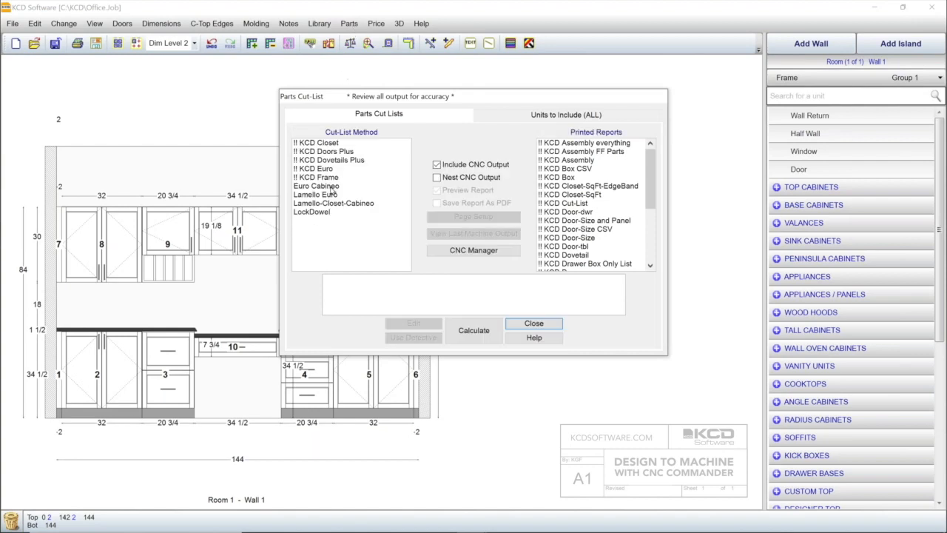
mouse_move(329, 189)
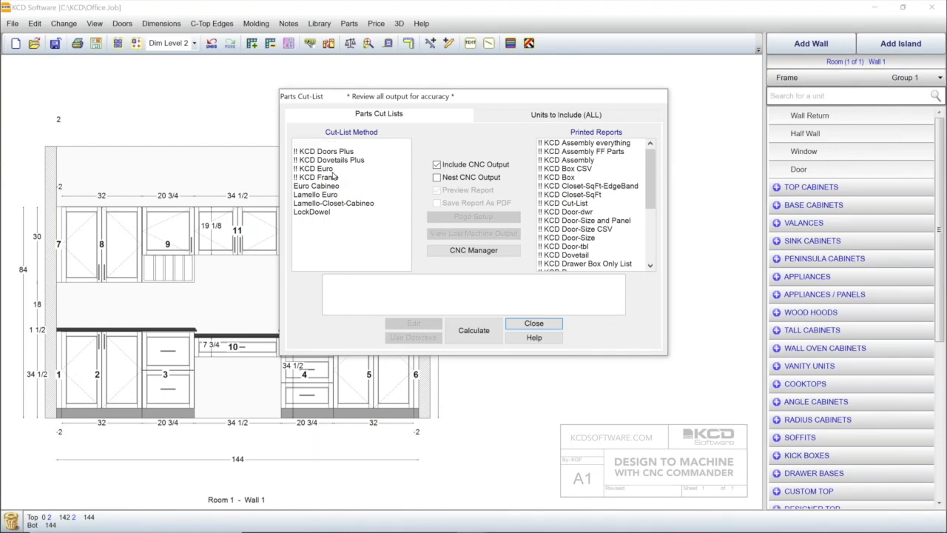
click(316, 168)
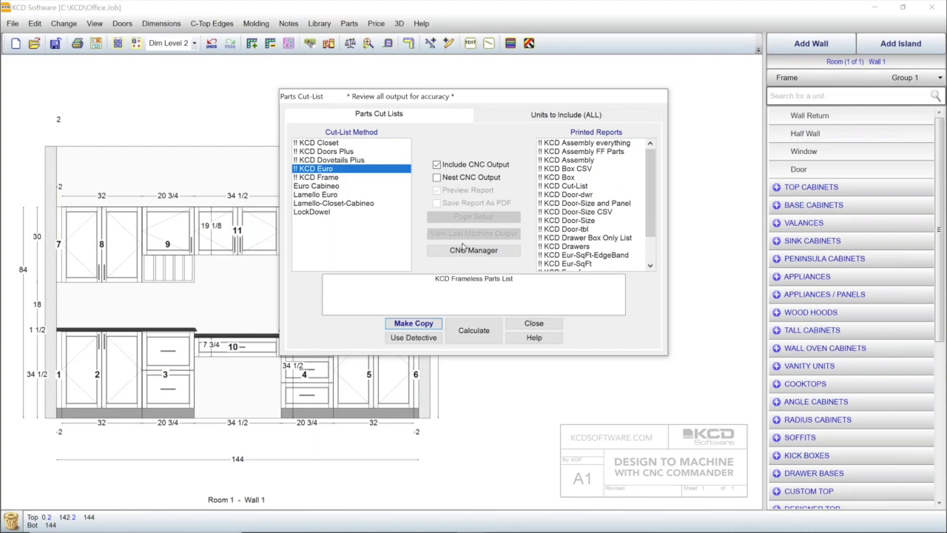
click(413, 324)
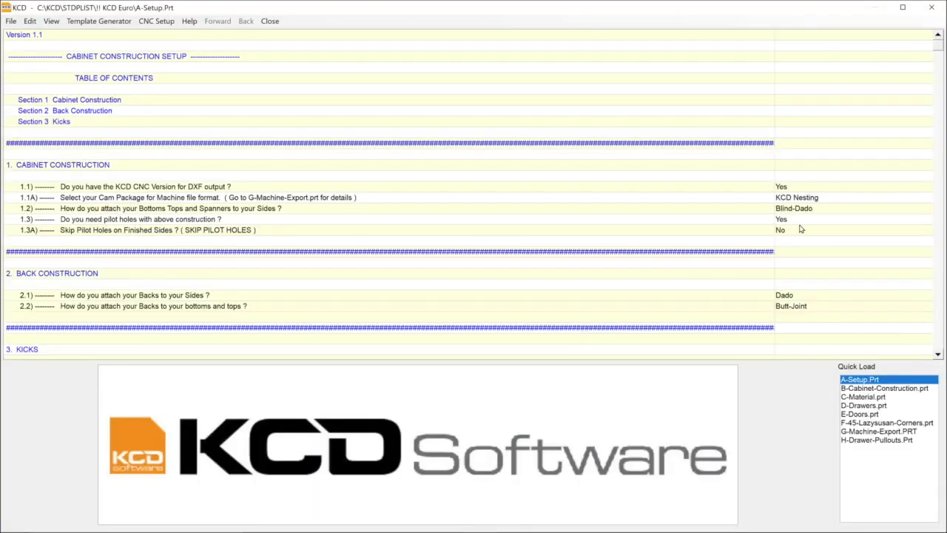
click(171, 208)
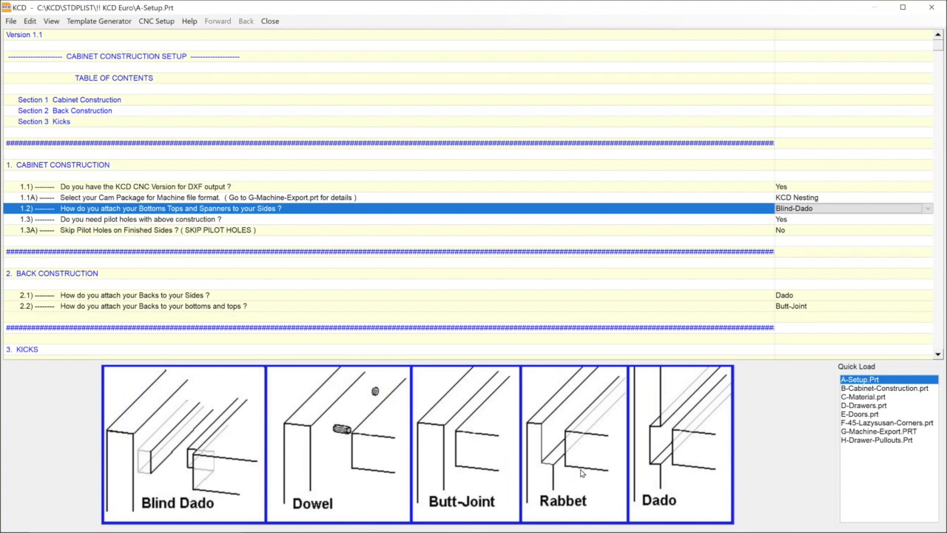
mouse_move(684, 301)
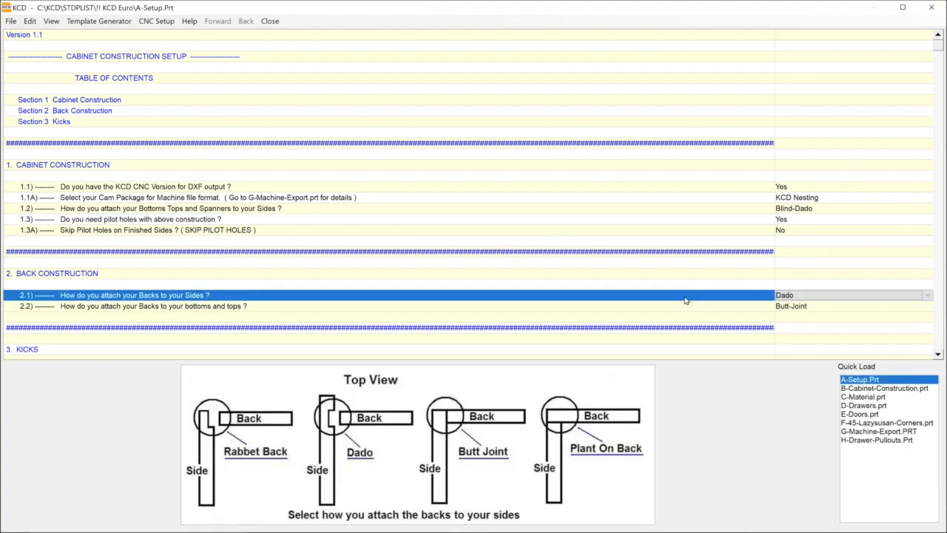
mouse_move(270, 21)
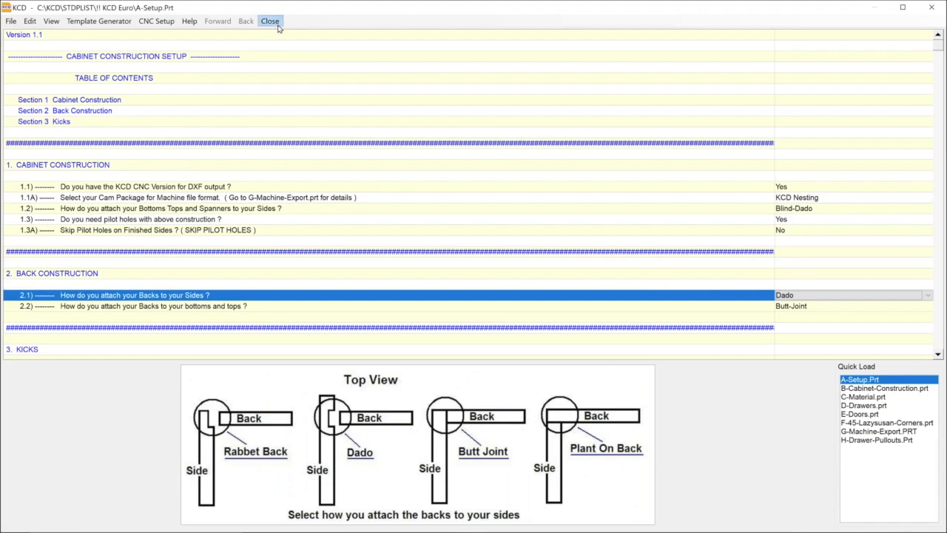
Close the Euro A-Setup file and reselect KCD Euro in the Parts Cut-List
click(269, 21)
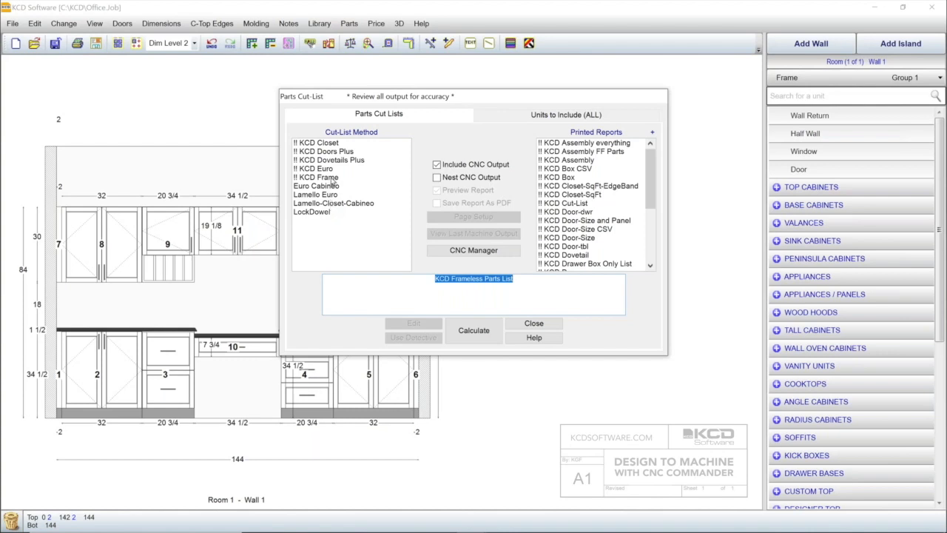
click(315, 168)
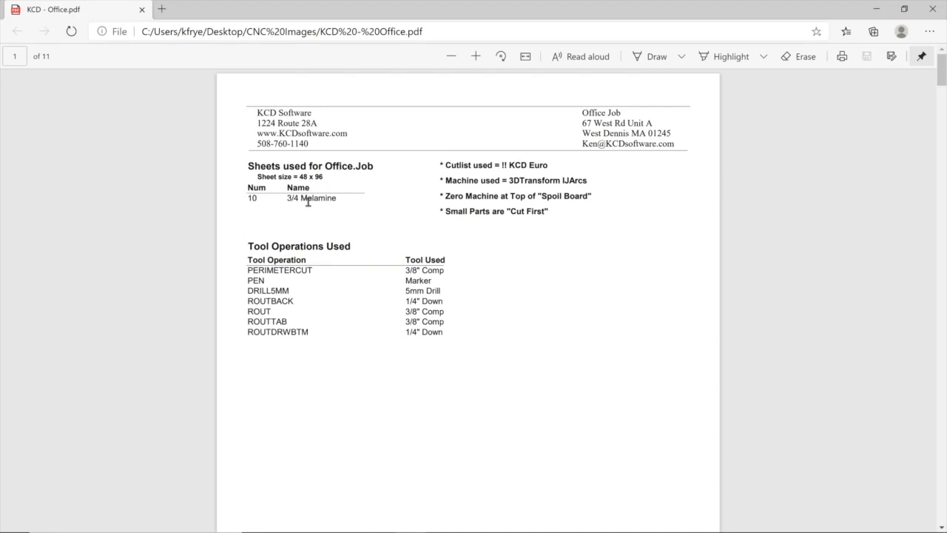
mouse_move(289, 271)
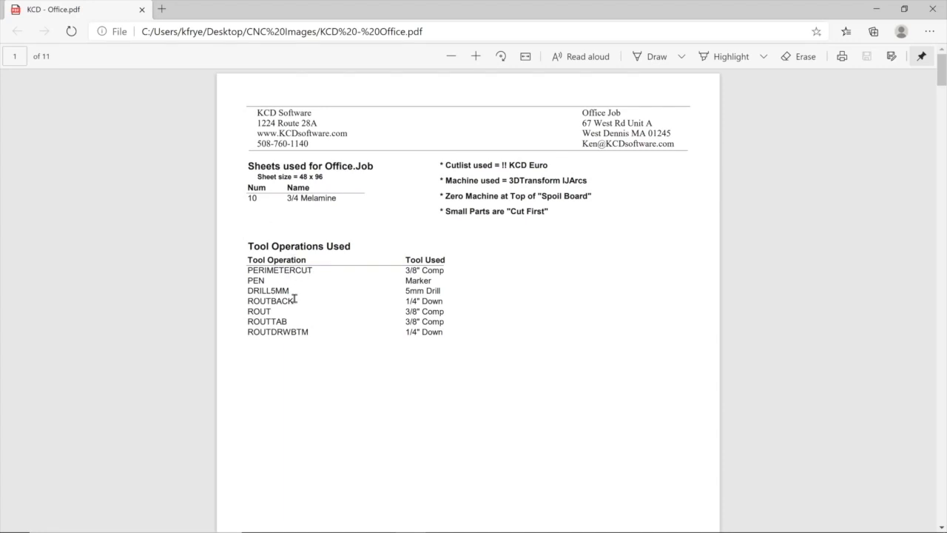
mouse_move(350, 267)
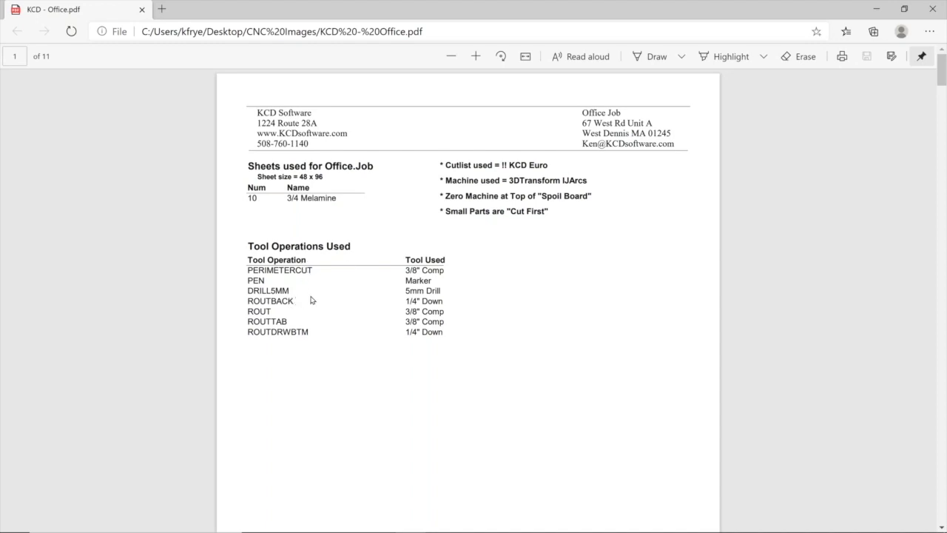
Scroll through the Office CNC report's 3/4 melamine sheet layouts in Edge
scroll(down, 3)
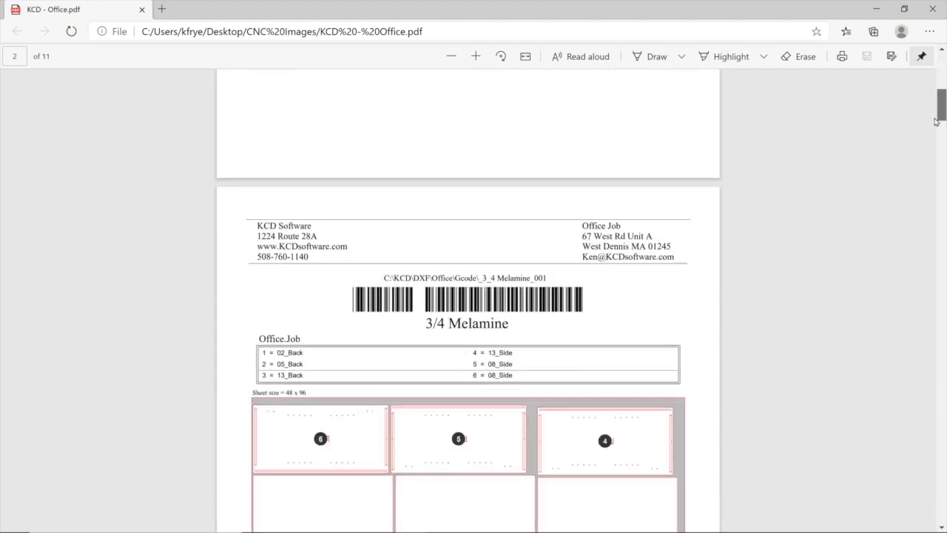
scroll(down, 3)
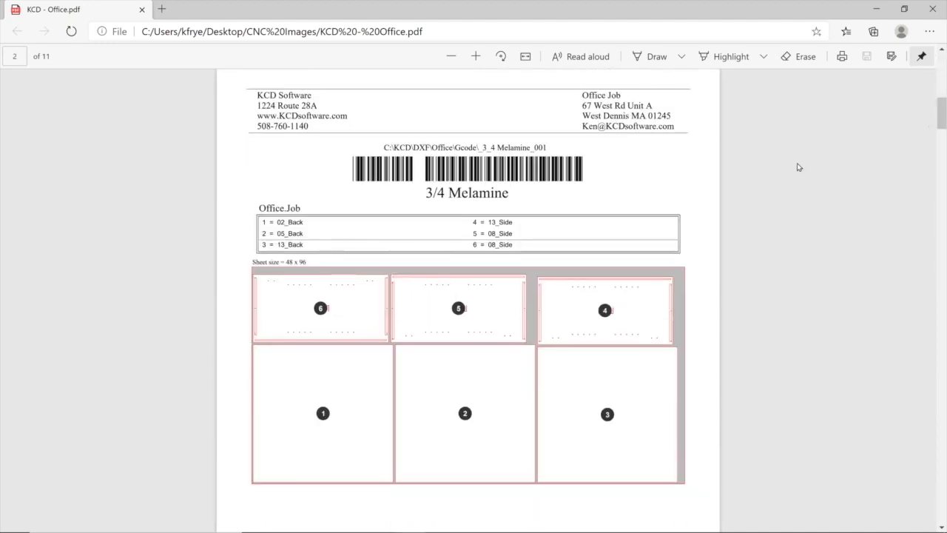
mouse_move(414, 372)
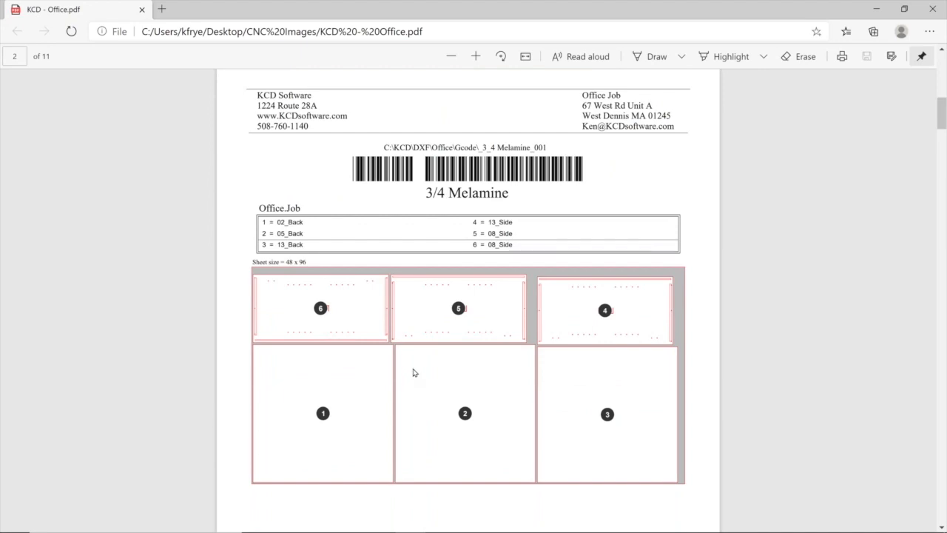
mouse_move(455, 338)
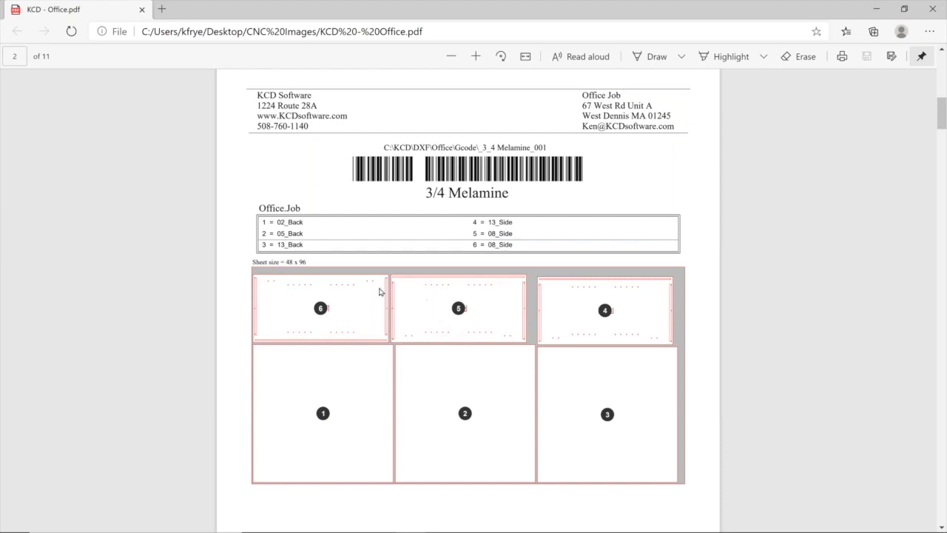
mouse_move(328, 417)
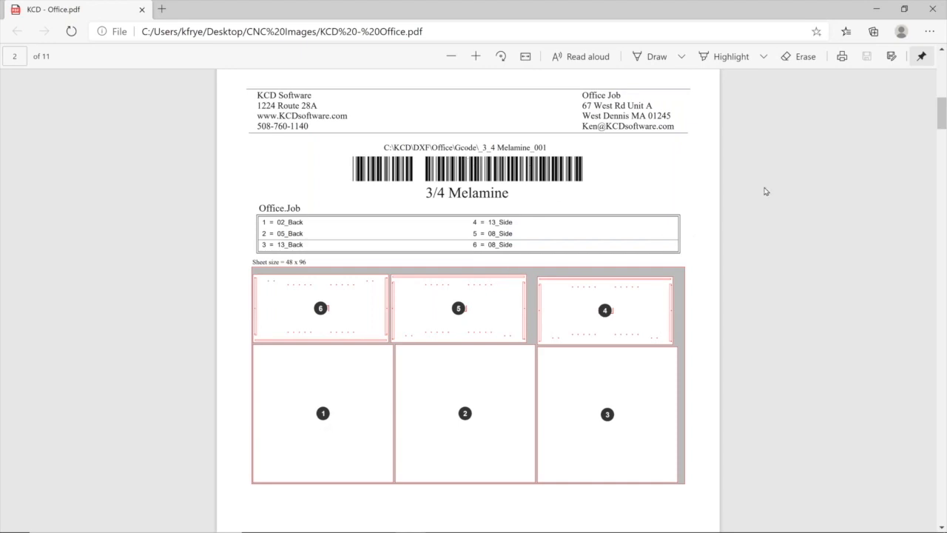
mouse_move(940, 115)
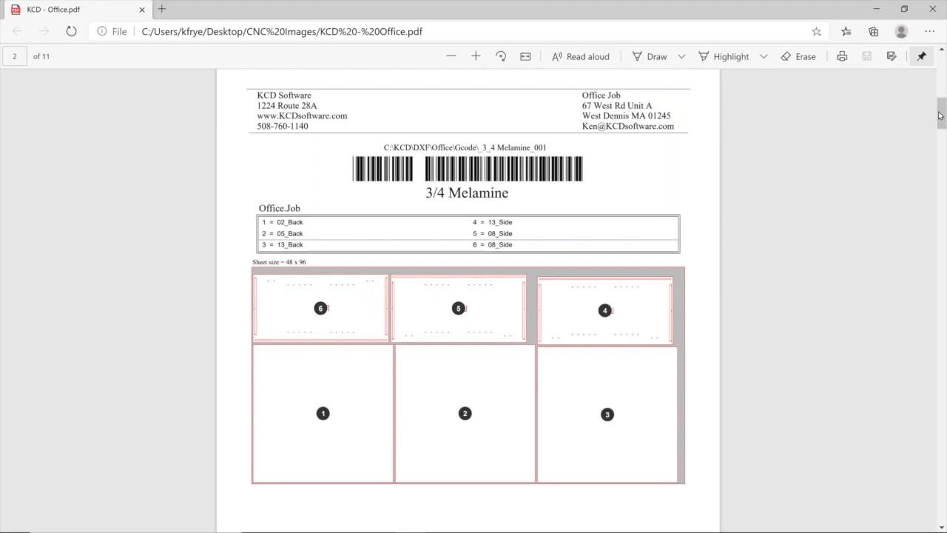
scroll(down, 3)
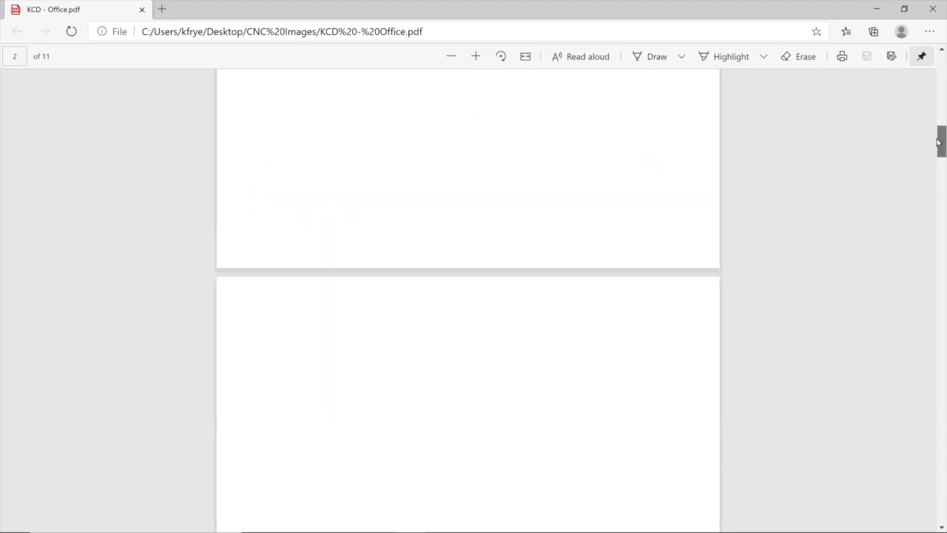
scroll(down, 3)
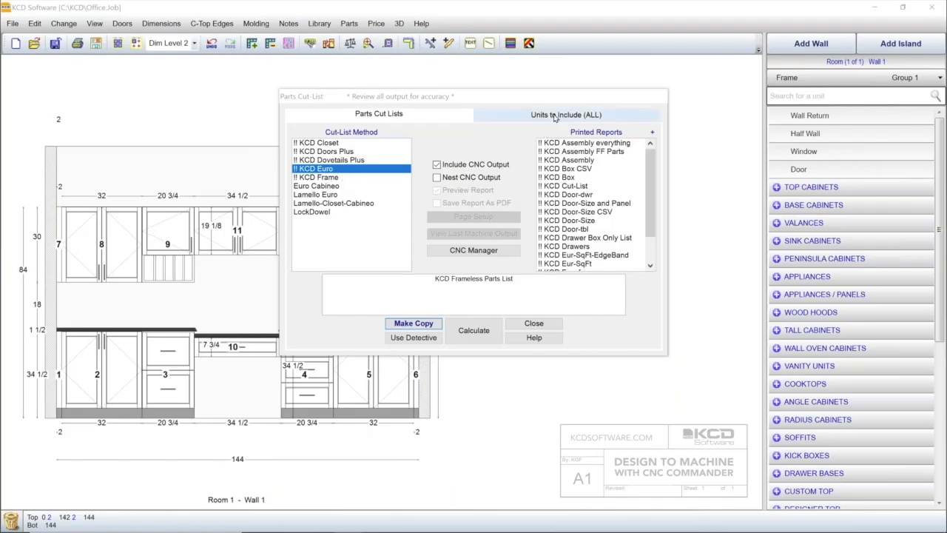
Include only cabinet unit 8 and calculate its KCD Euro CNC output
click(567, 114)
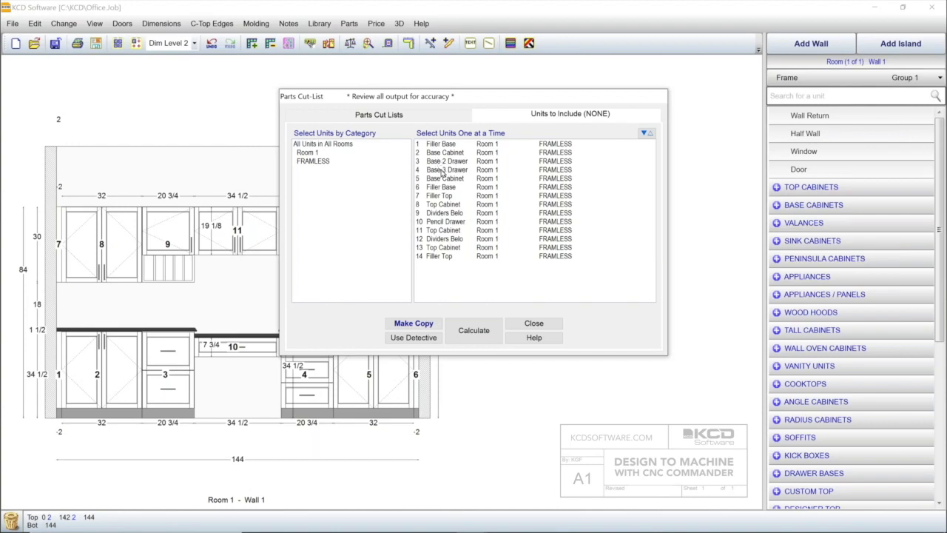
click(444, 204)
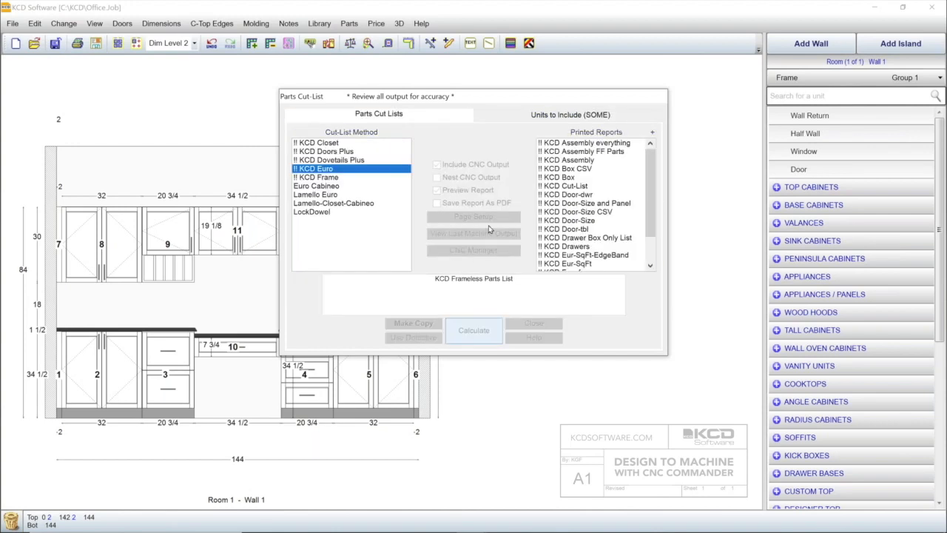
click(474, 330)
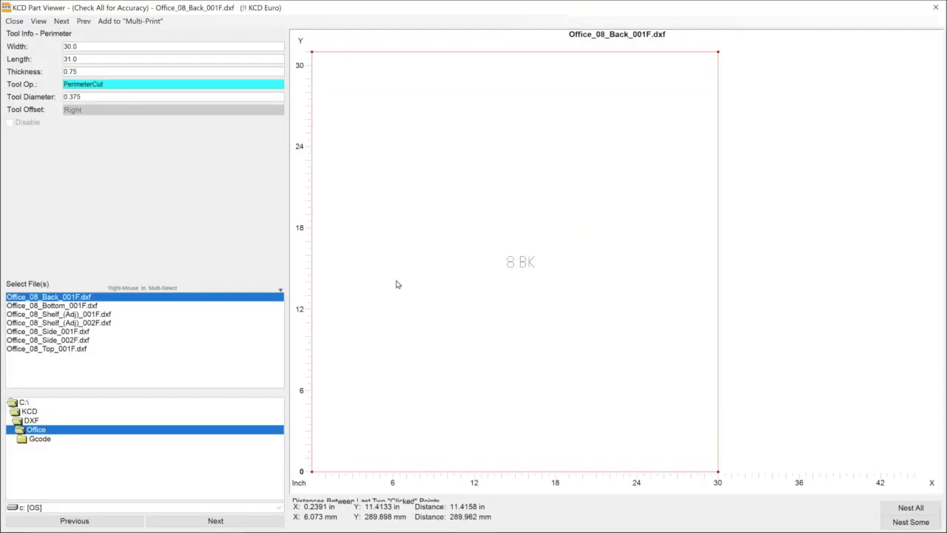
Preview Office_08_Side_001F.dxf and inspect one of its drilled holes
click(47, 332)
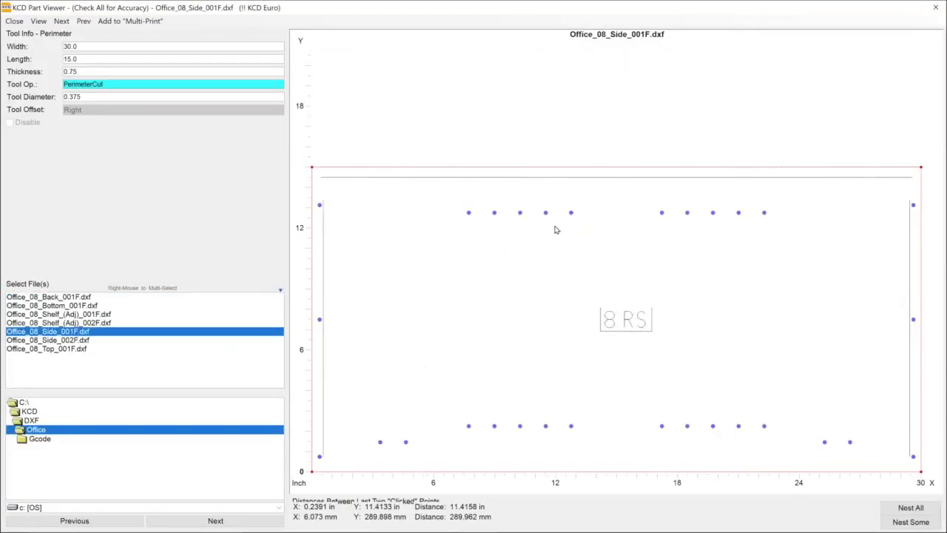
mouse_move(575, 228)
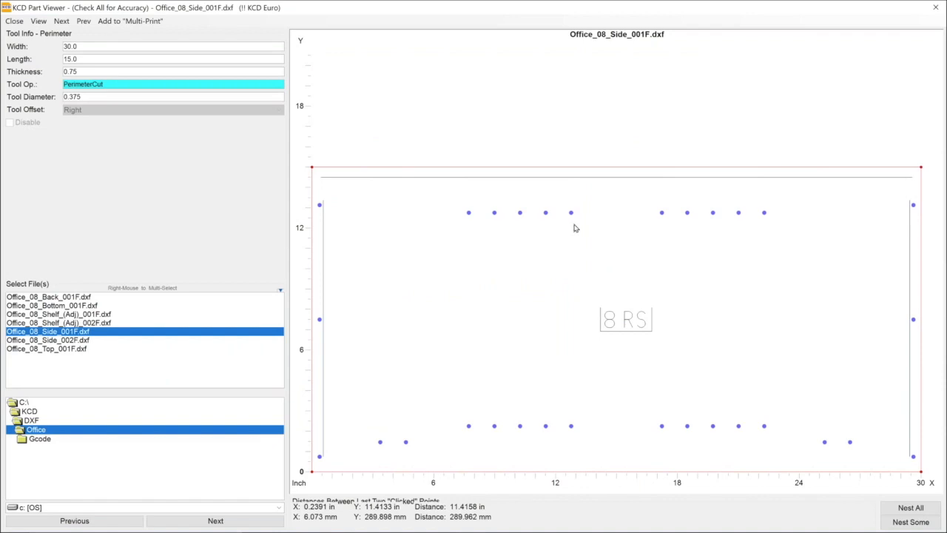
mouse_move(407, 444)
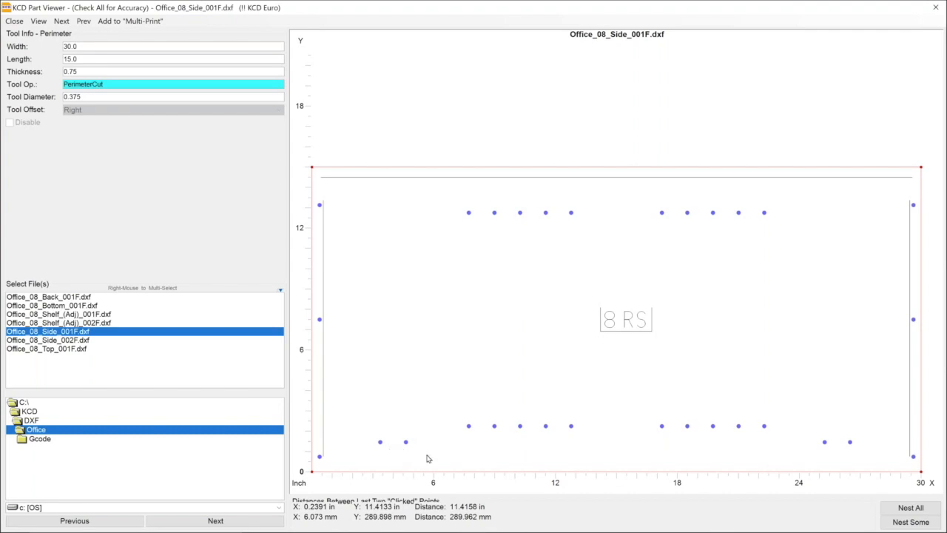
mouse_move(335, 394)
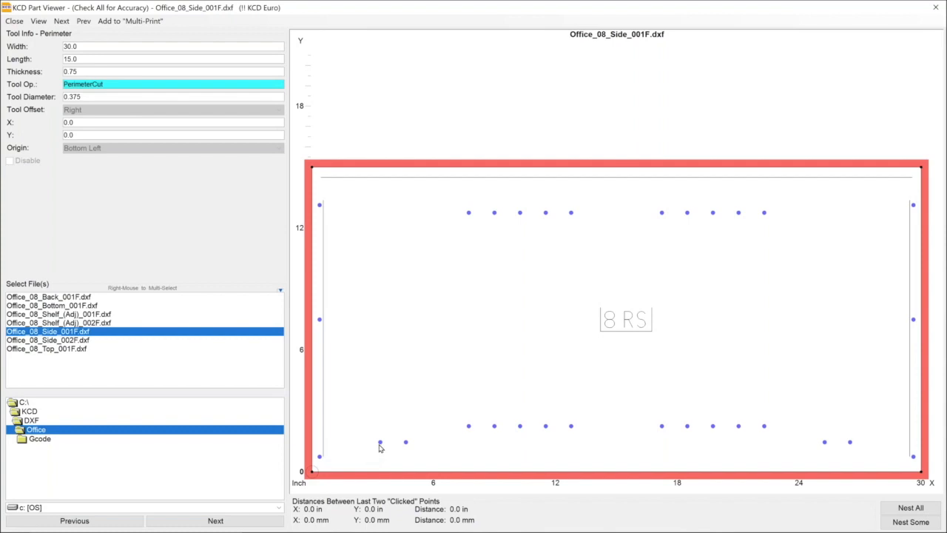
click(380, 442)
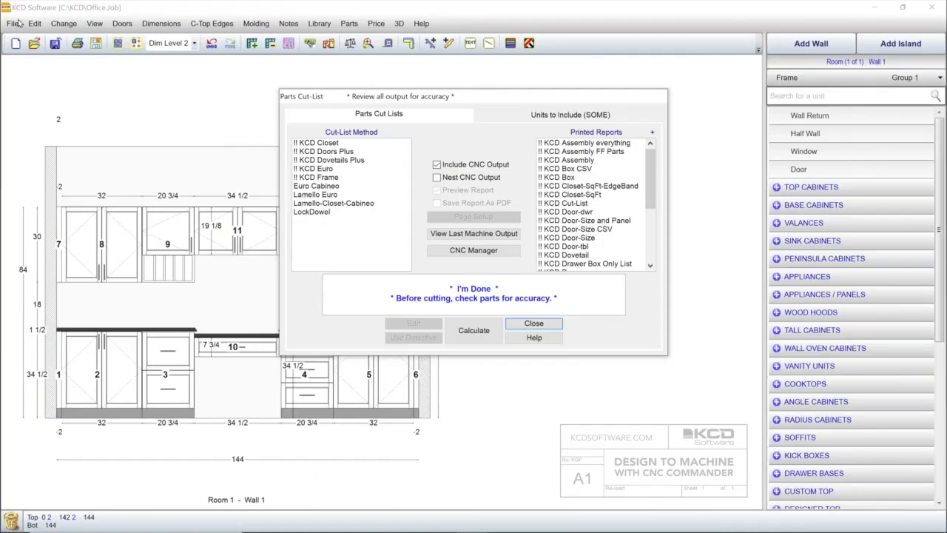
mouse_move(232, 35)
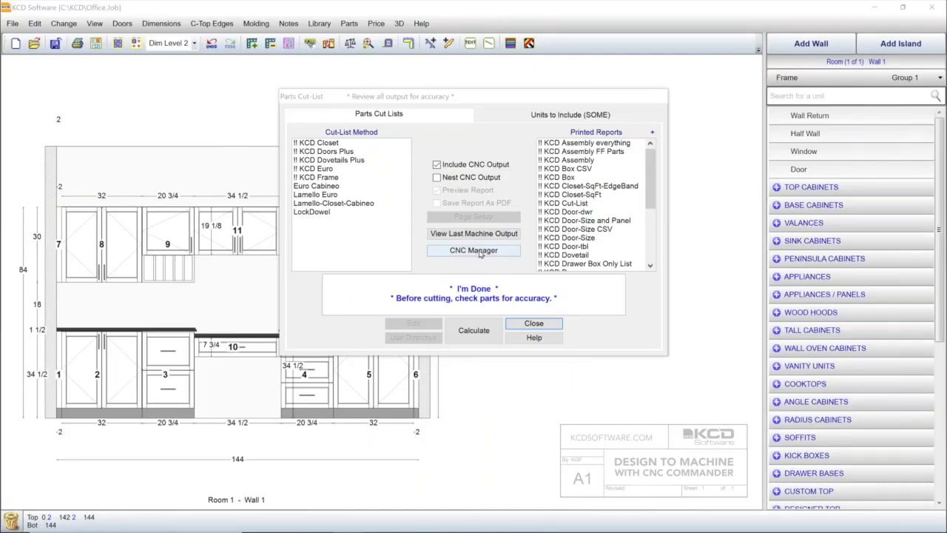
Load the Cape and Office jobs in CNC Manager and select all 149 parts
click(473, 250)
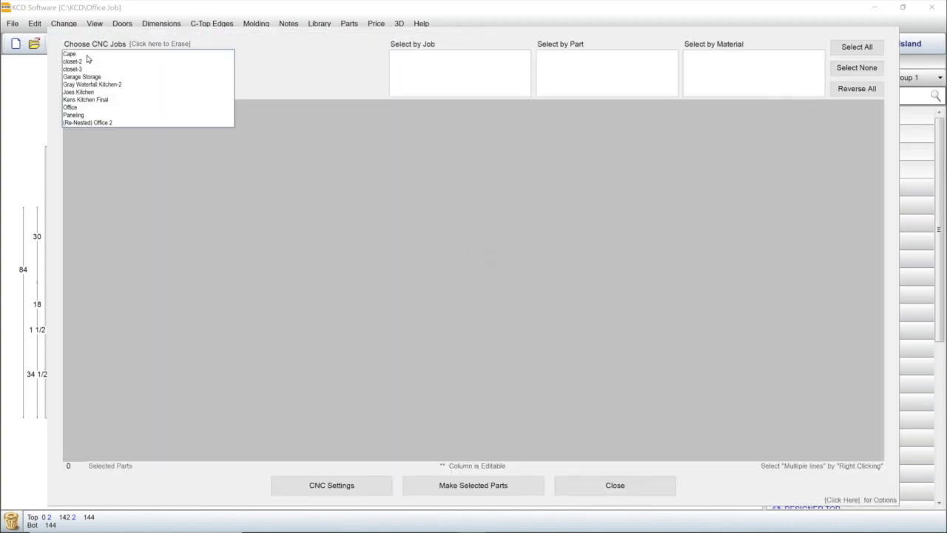
click(70, 53)
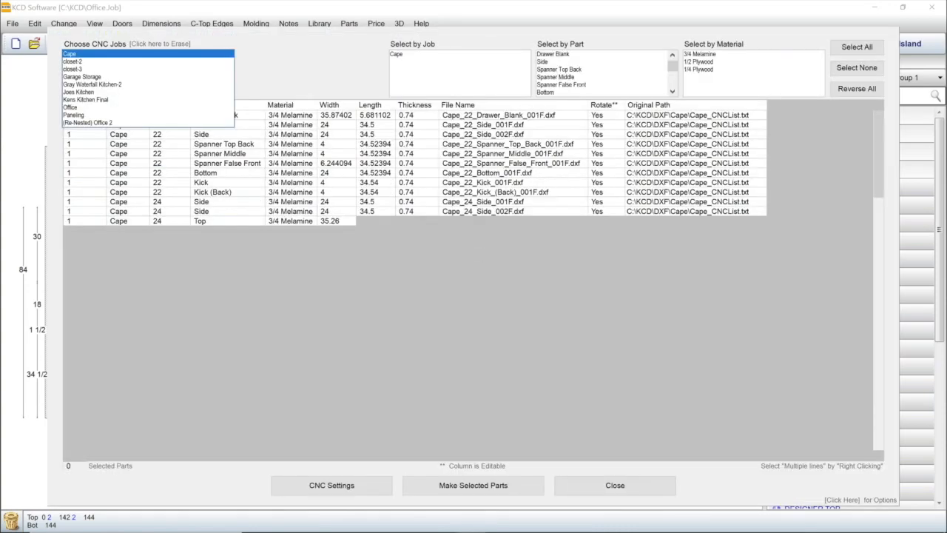
click(69, 107)
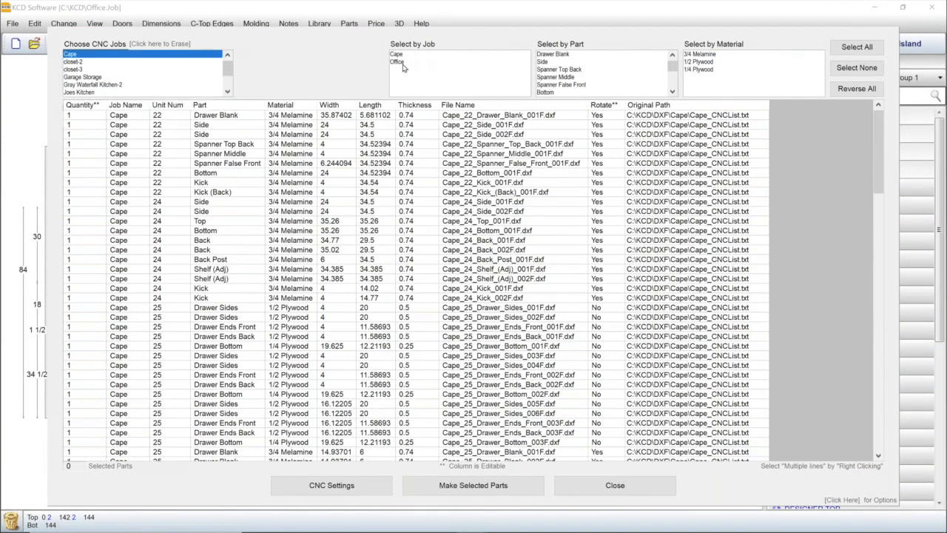
click(398, 61)
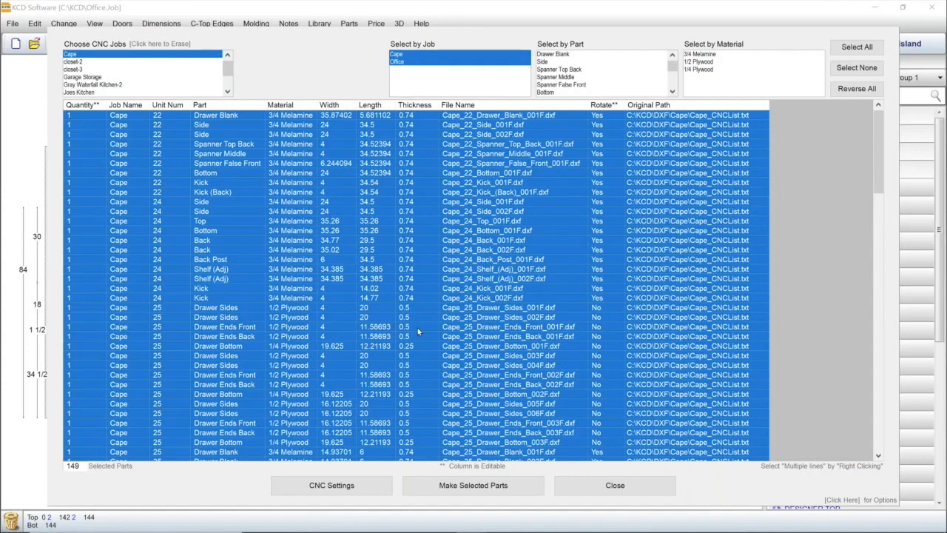
mouse_move(436, 333)
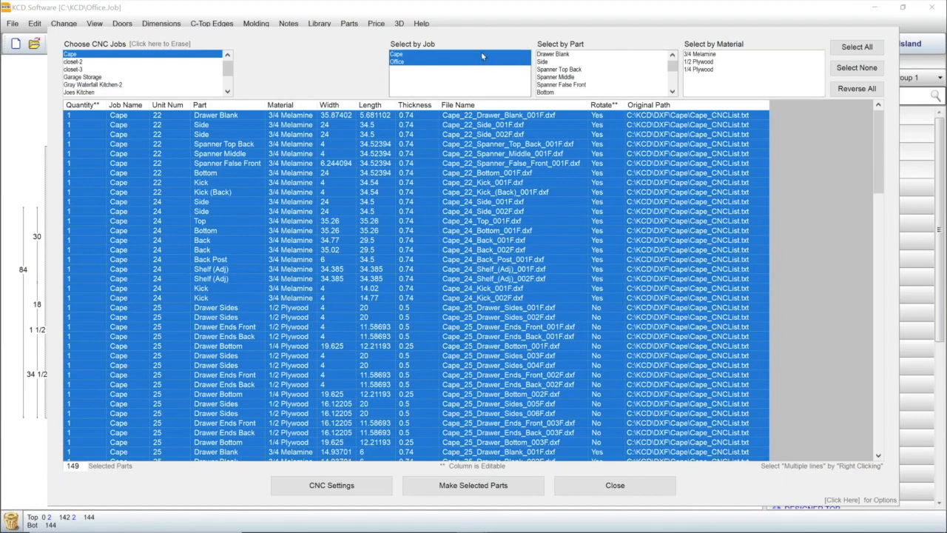
Select only the 3/4 Melamine parts, leaving 119 selected
click(699, 54)
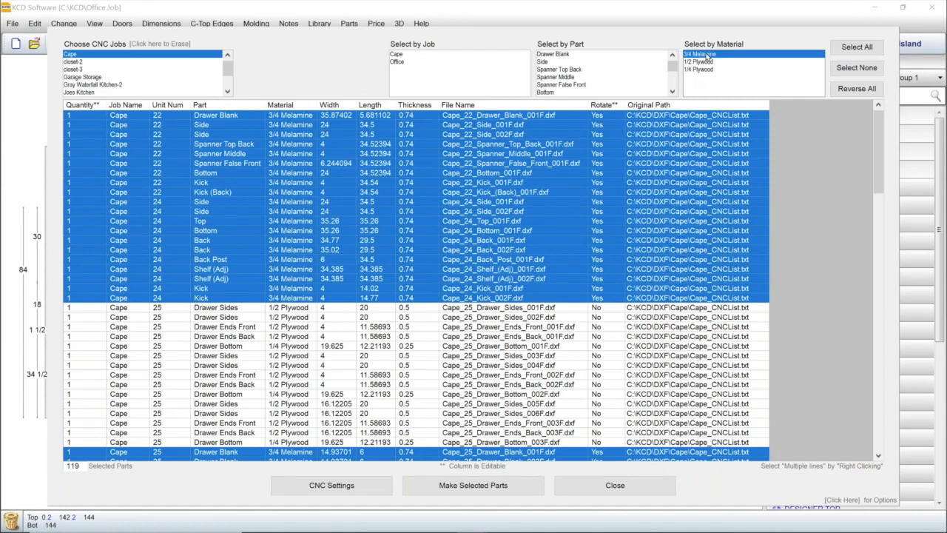
mouse_move(688, 74)
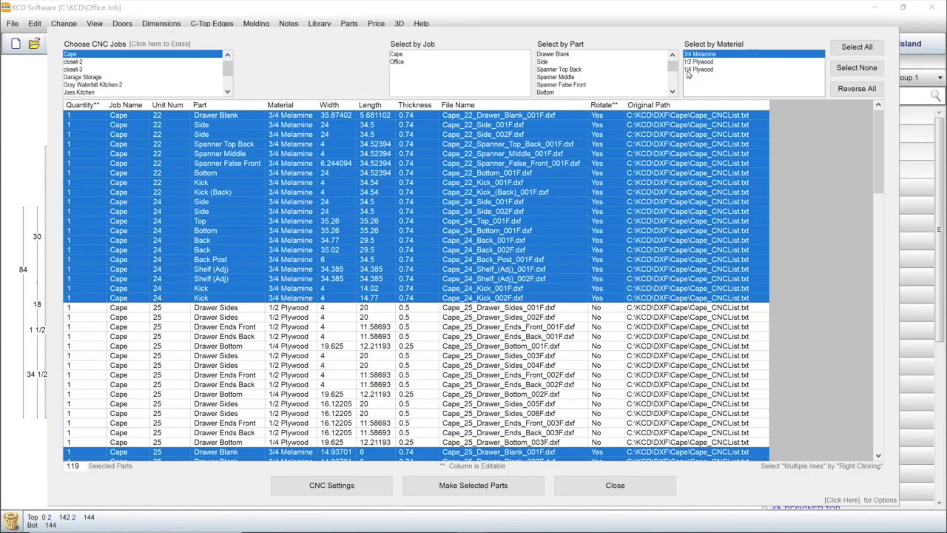
mouse_move(711, 70)
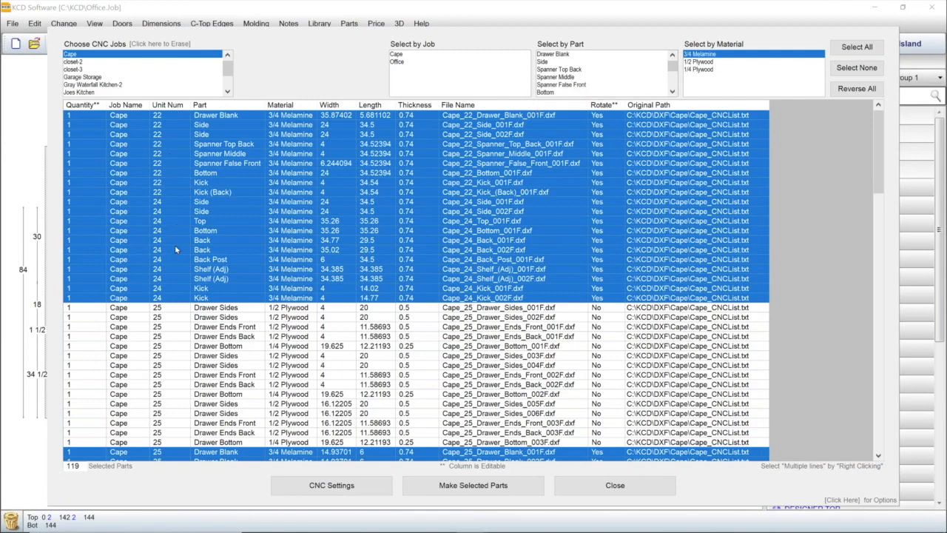
mouse_move(177, 260)
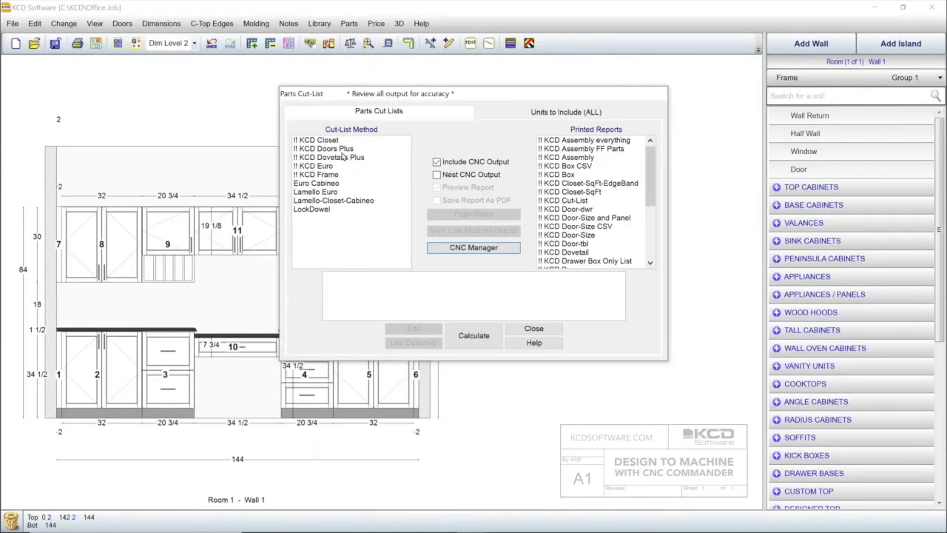
Choose !! KCD Doors Plus and calculate the door CNC output
click(324, 148)
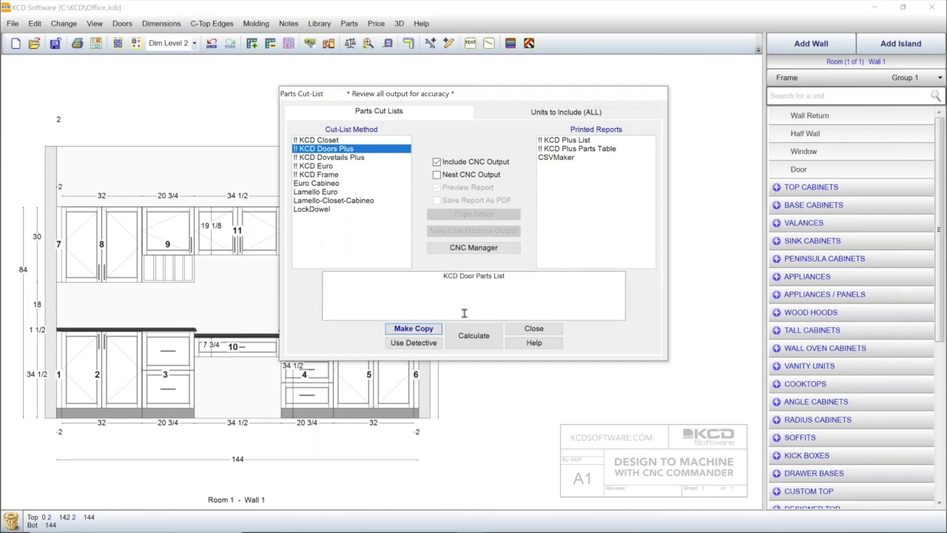
click(473, 335)
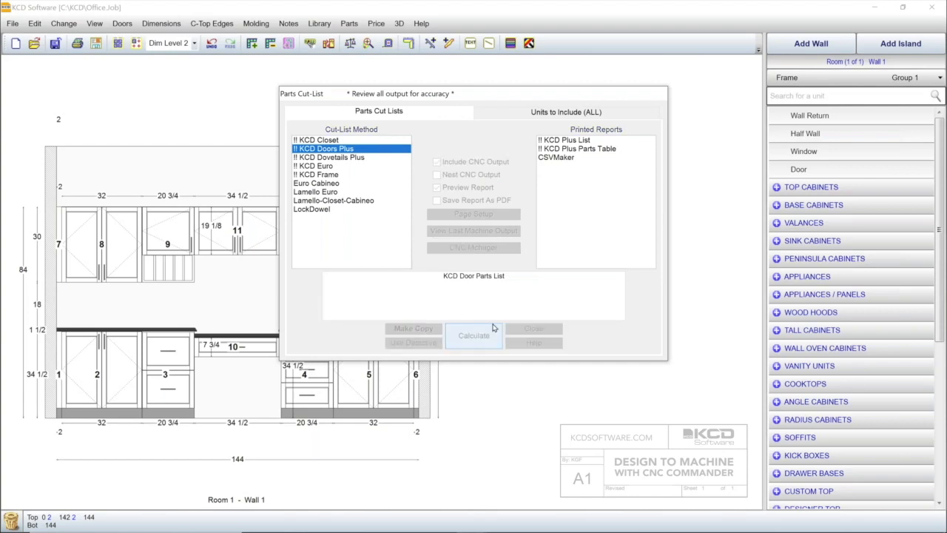
click(473, 335)
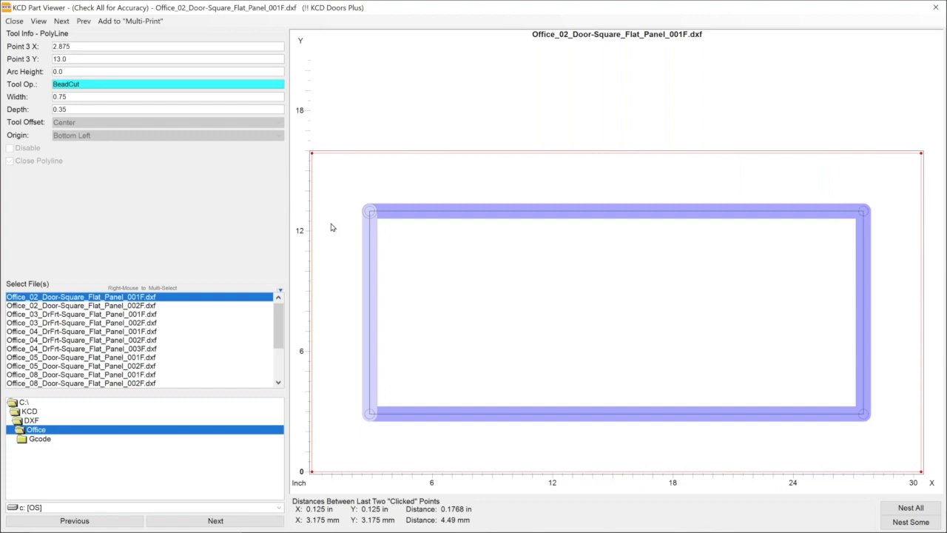
Close the door Part Viewer and choose !! KCD Dovetails Plus as the method
click(81, 356)
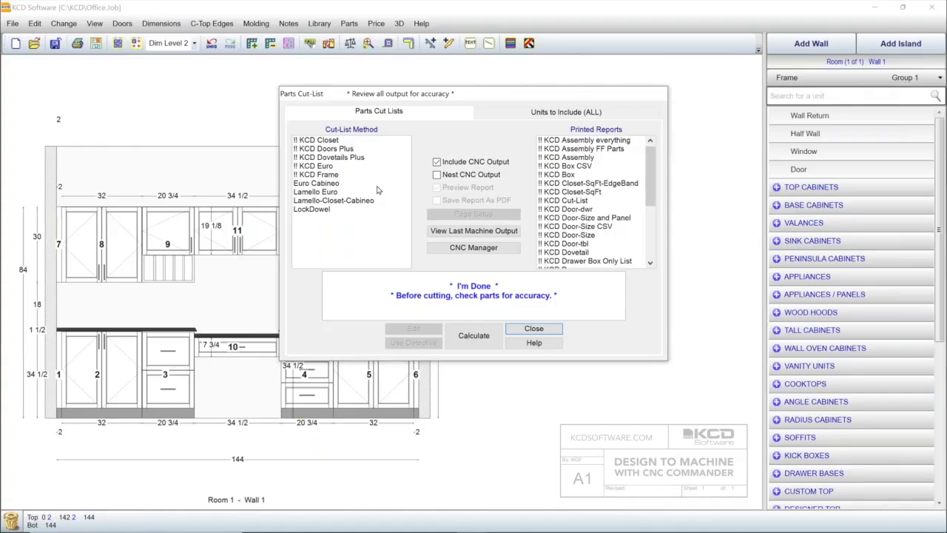
click(329, 157)
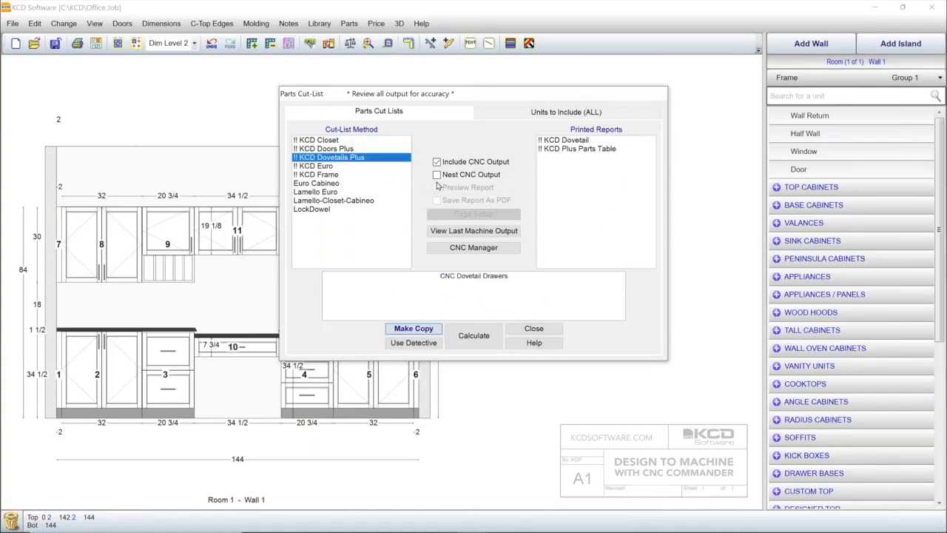